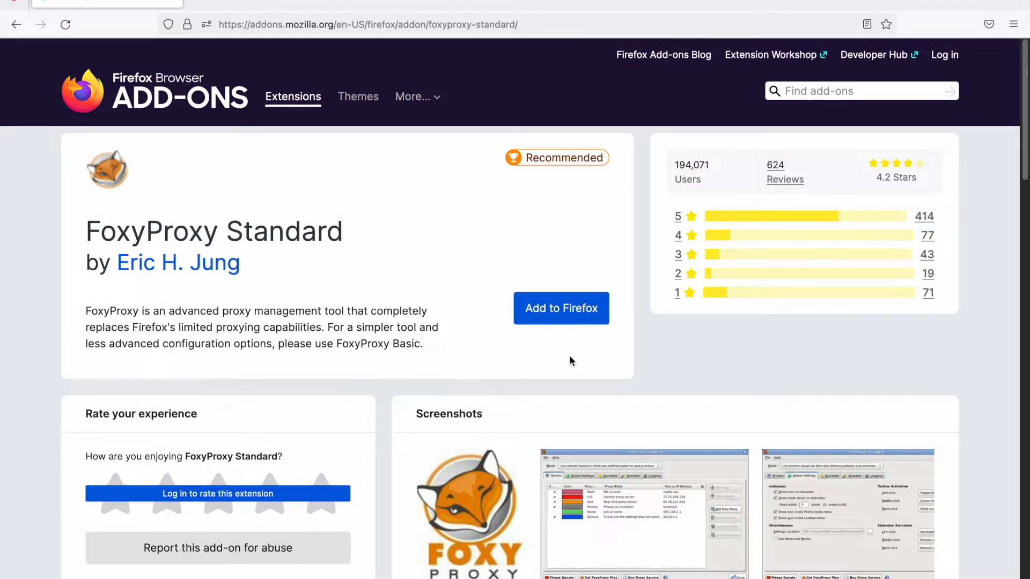
{"action": "mouse_move", "coordinate": [561, 312]}
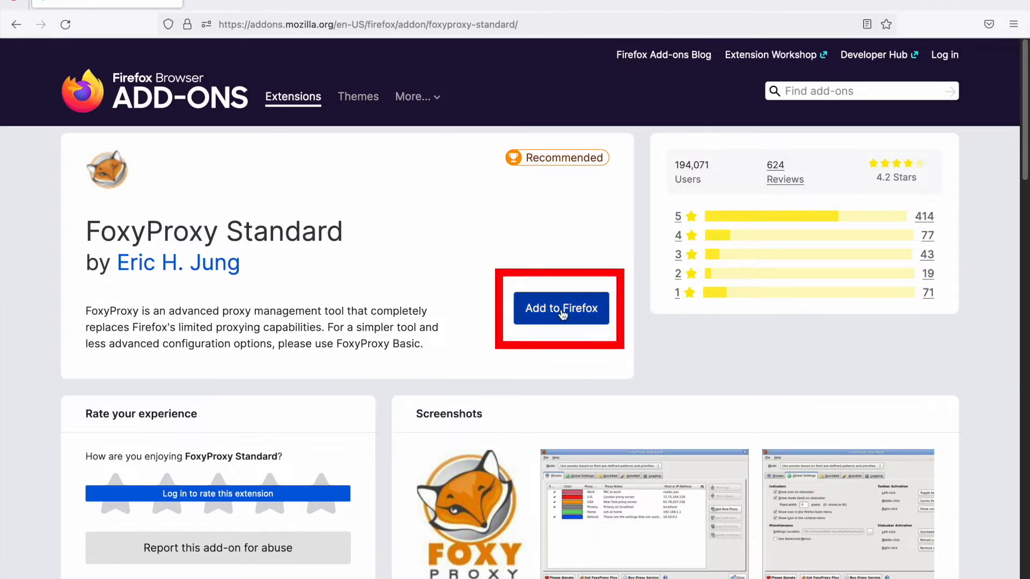
- Add FoxyProxy Standard to Firefox and approve its permissions
{"action": "left_click", "coordinate": [560, 308]}
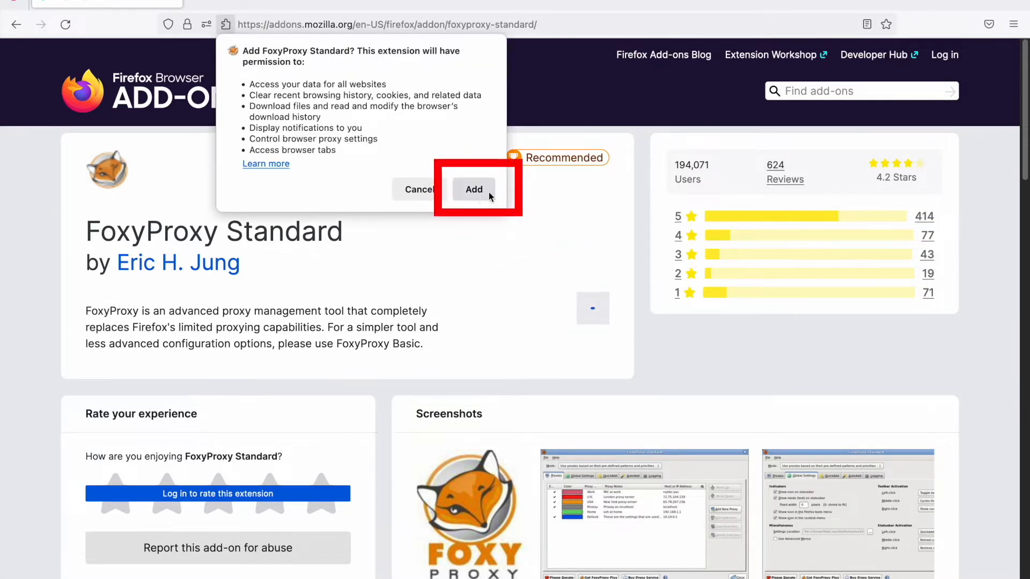
{"action": "left_click", "coordinate": [474, 189]}
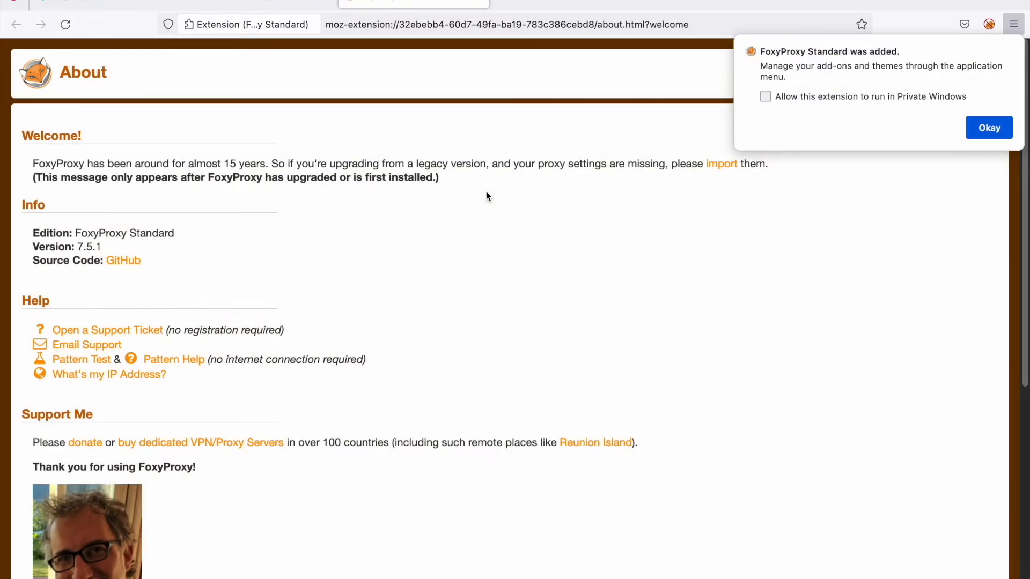
- Grab the Germany port's server IP, then open FoxyProxy's empty Options page
{"action": "left_click", "coordinate": [766, 96]}
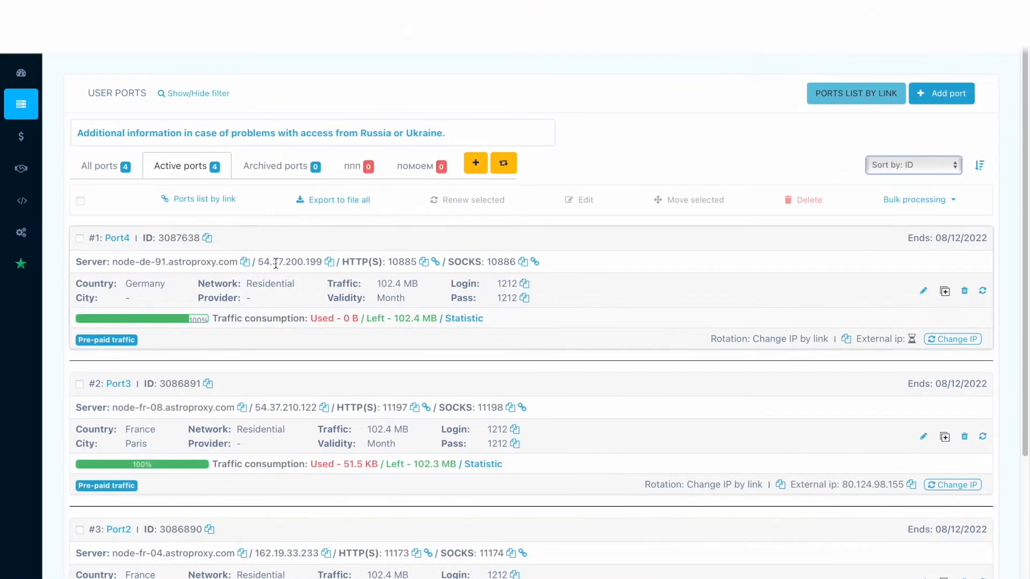
{"action": "double_click", "coordinate": [506, 284]}
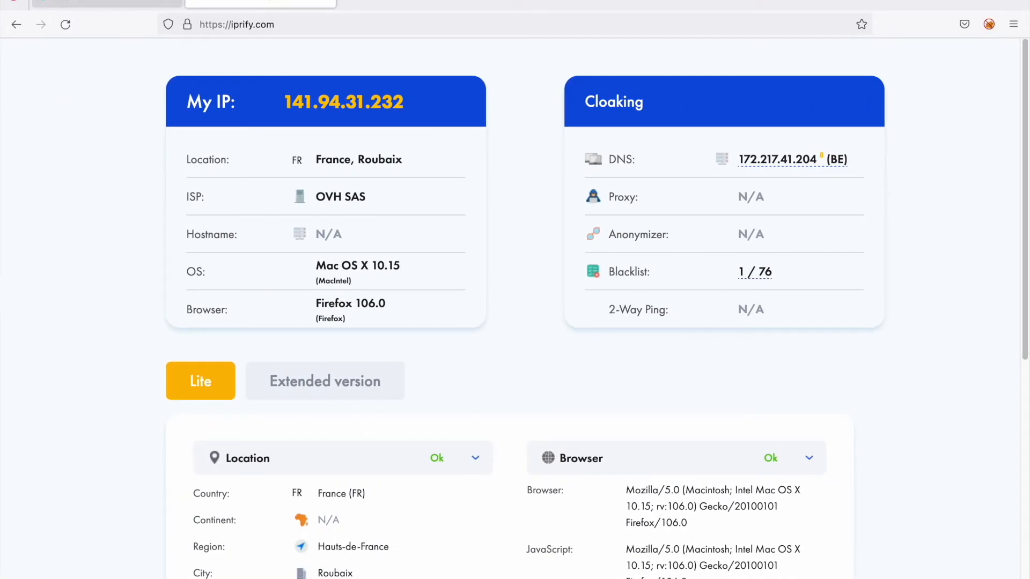
{"action": "left_click", "coordinate": [988, 24]}
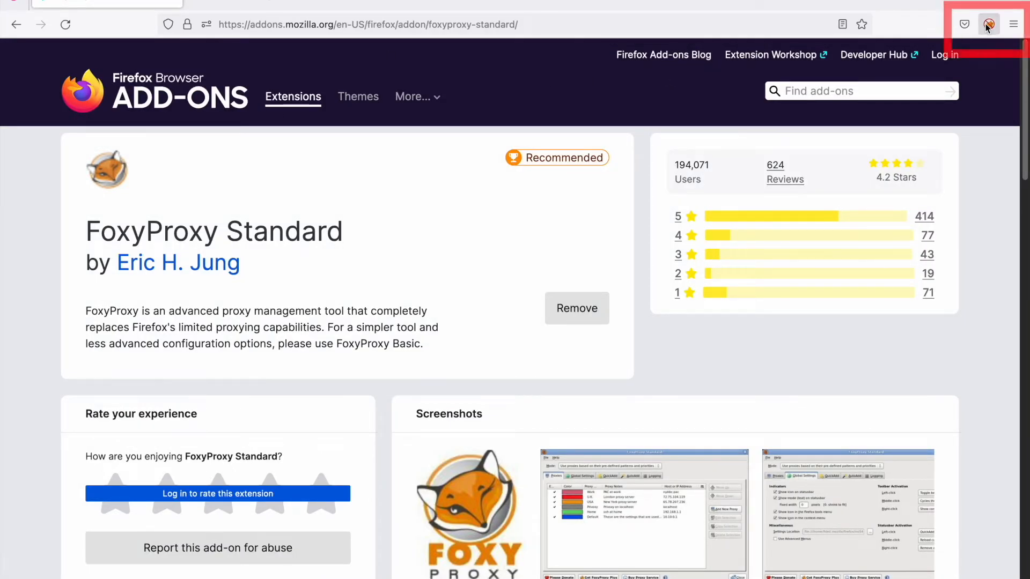
{"action": "left_click", "coordinate": [988, 24]}
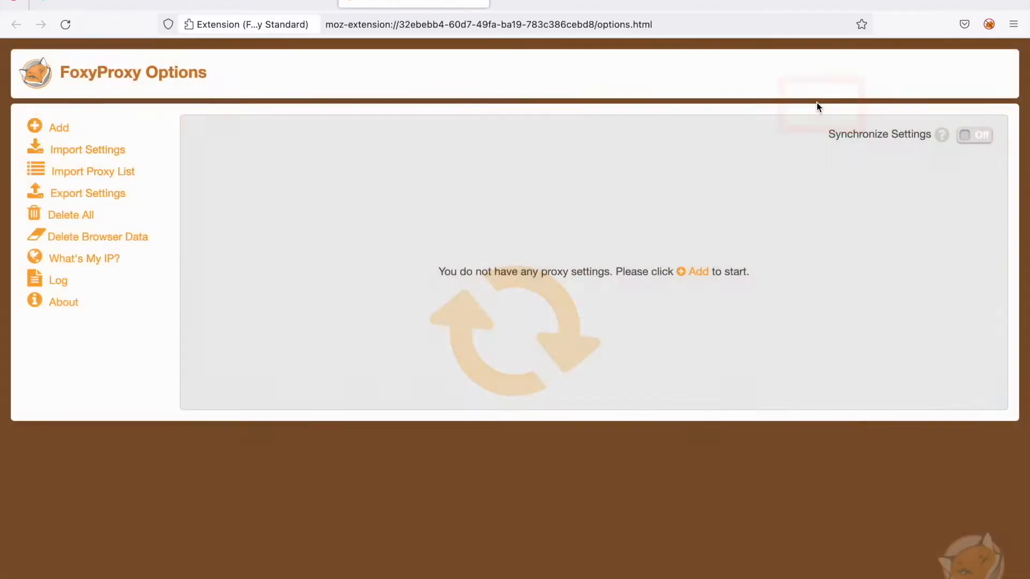
- Create proxy 'Germany' at 54.37.200.199:10885 with username 1212 and its password
{"action": "left_click", "coordinate": [59, 128]}
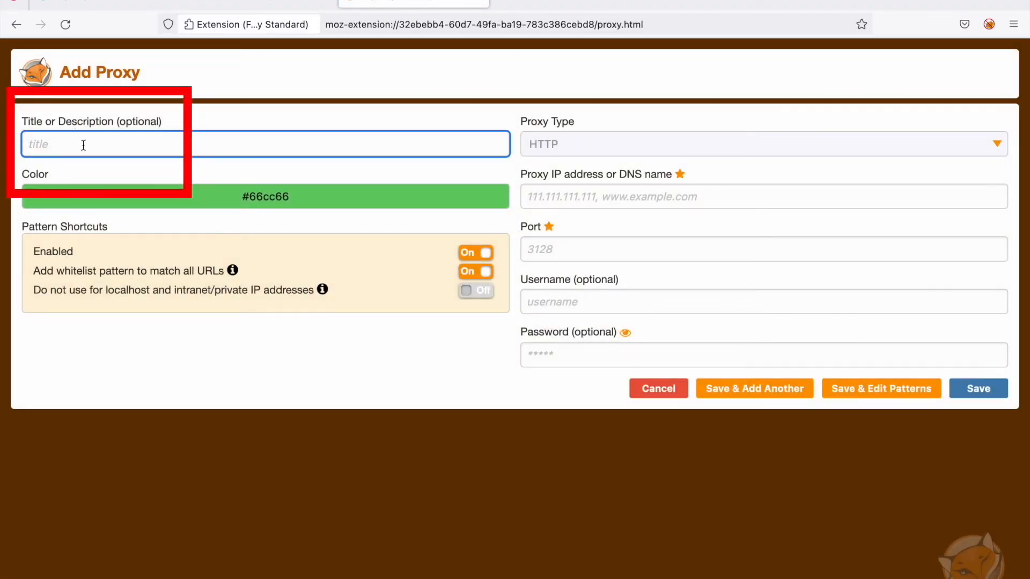
{"action": "type", "text": "Germany"}
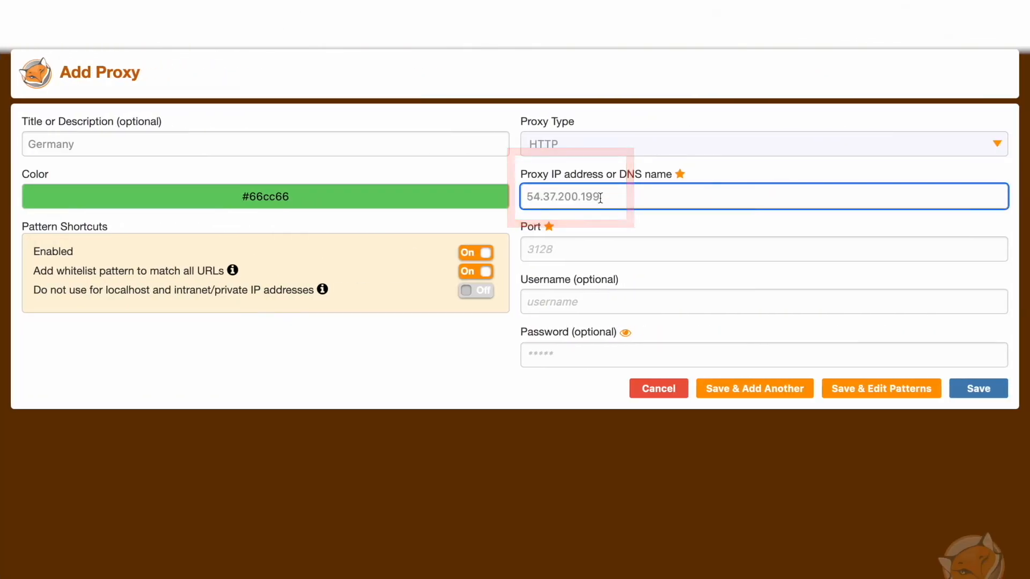
{"action": "left_click", "coordinate": [568, 249]}
{"action": "type", "text": "1212"}
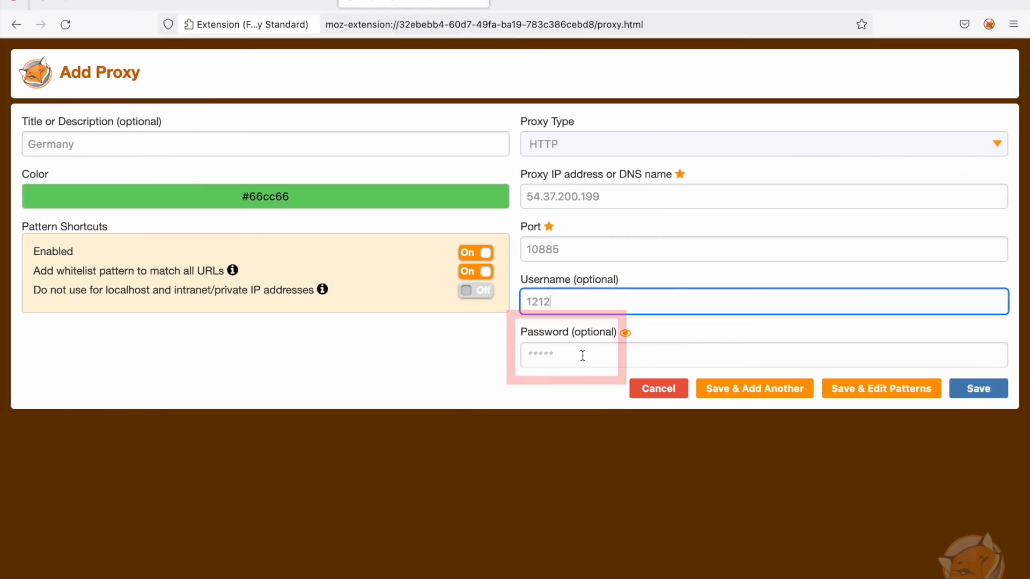
{"action": "left_click", "coordinate": [977, 389]}
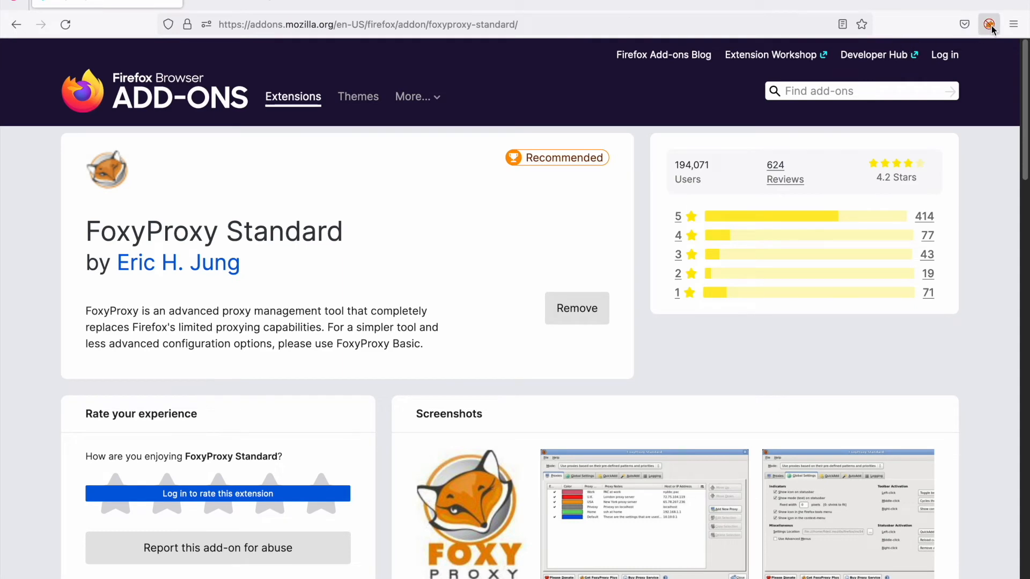
- Select 'Germany (for all URLs)' in the FoxyProxy popup
{"action": "left_click", "coordinate": [988, 24]}
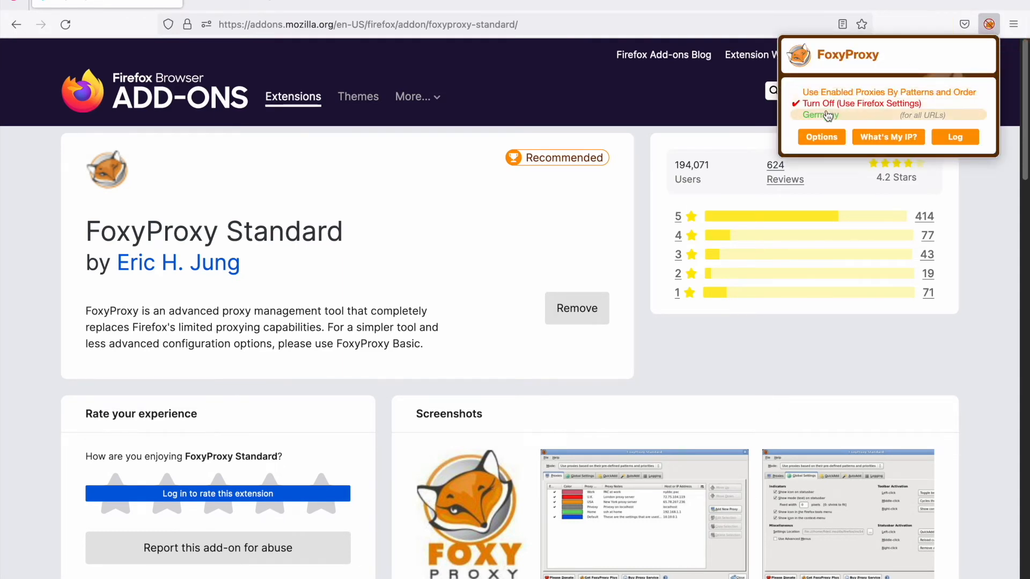
{"action": "left_click", "coordinate": [820, 114]}
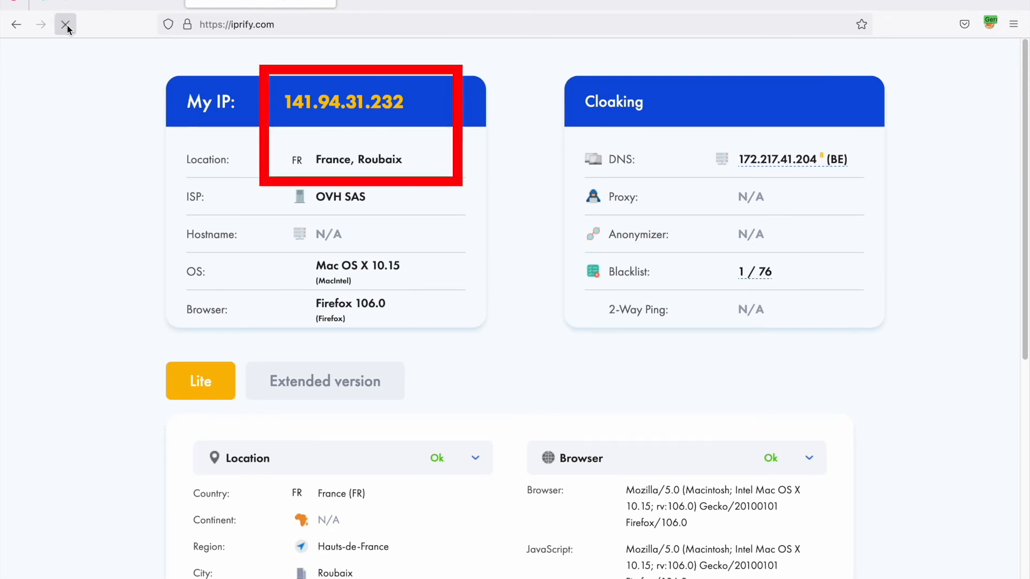
- Reload iprify.com to confirm the German IP 95.223.185.212 in Giessen
{"action": "left_click", "coordinate": [65, 24]}
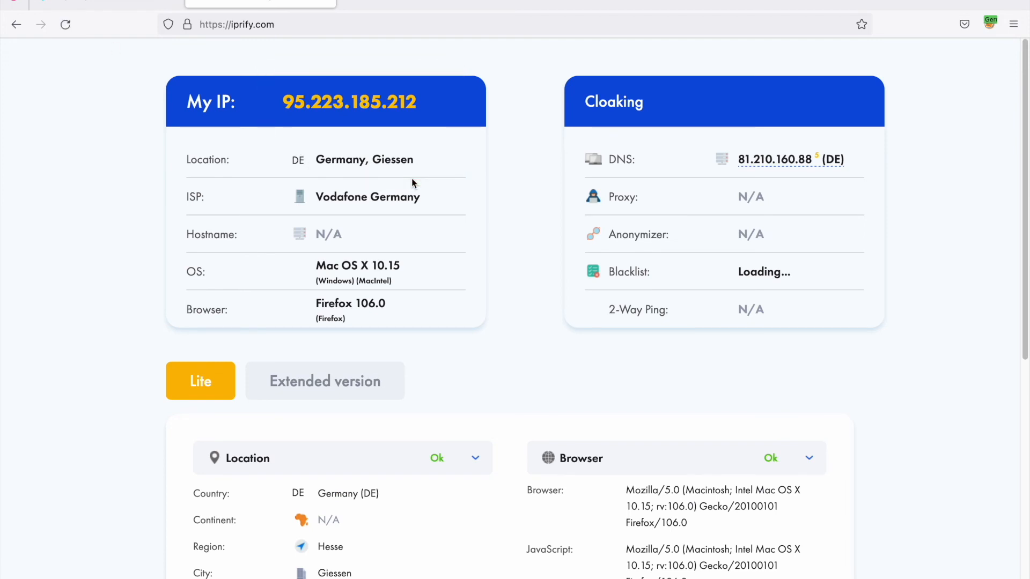
{"action": "left_click", "coordinate": [991, 25]}
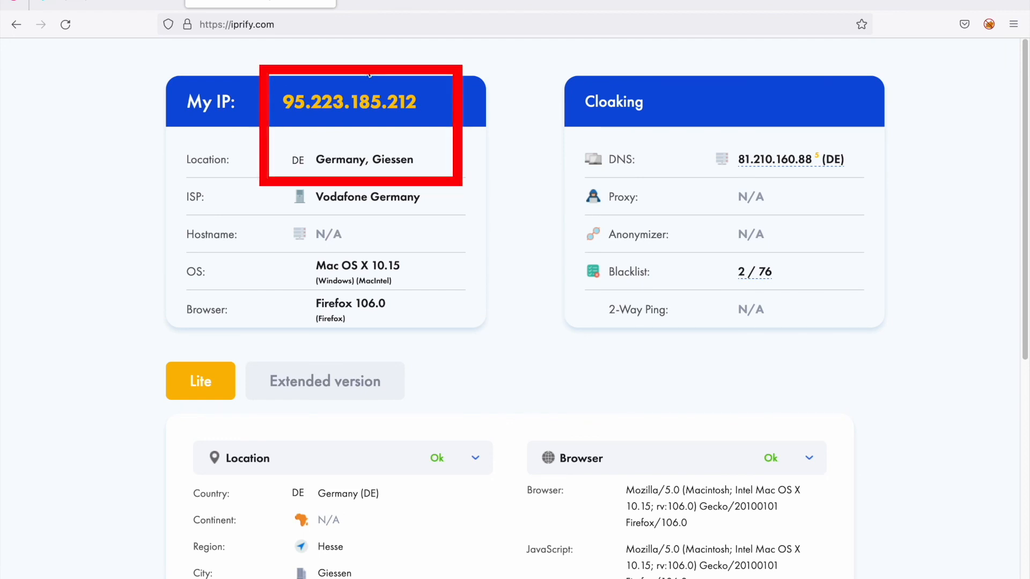
{"action": "left_click", "coordinate": [65, 25]}
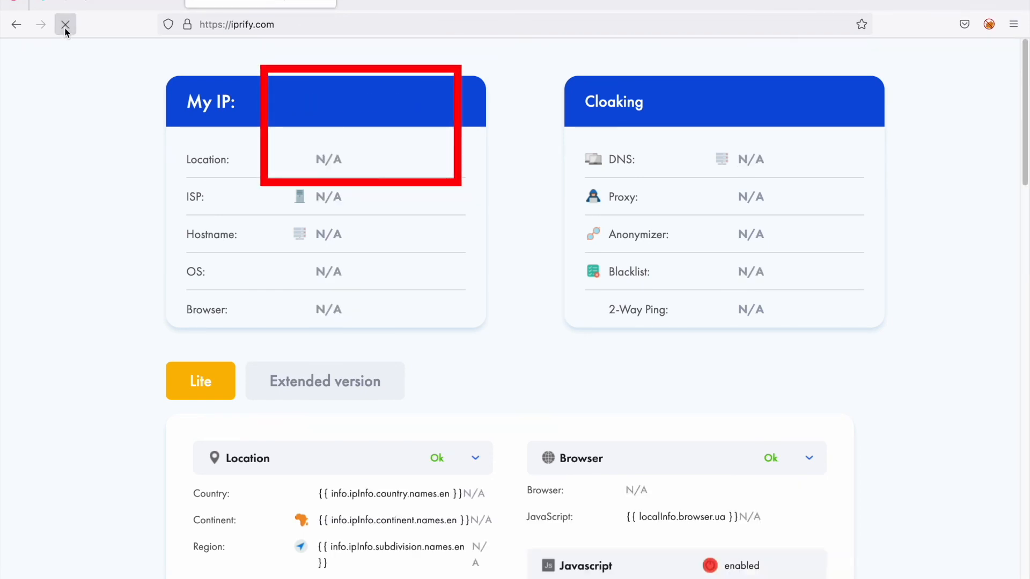